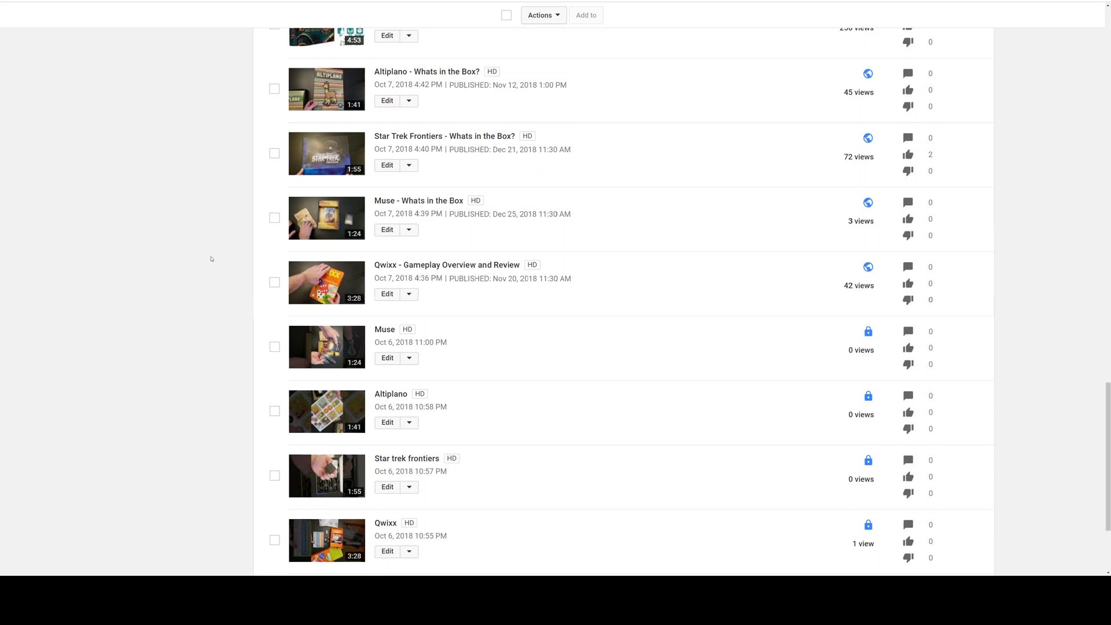
mouse_move(222, 254)
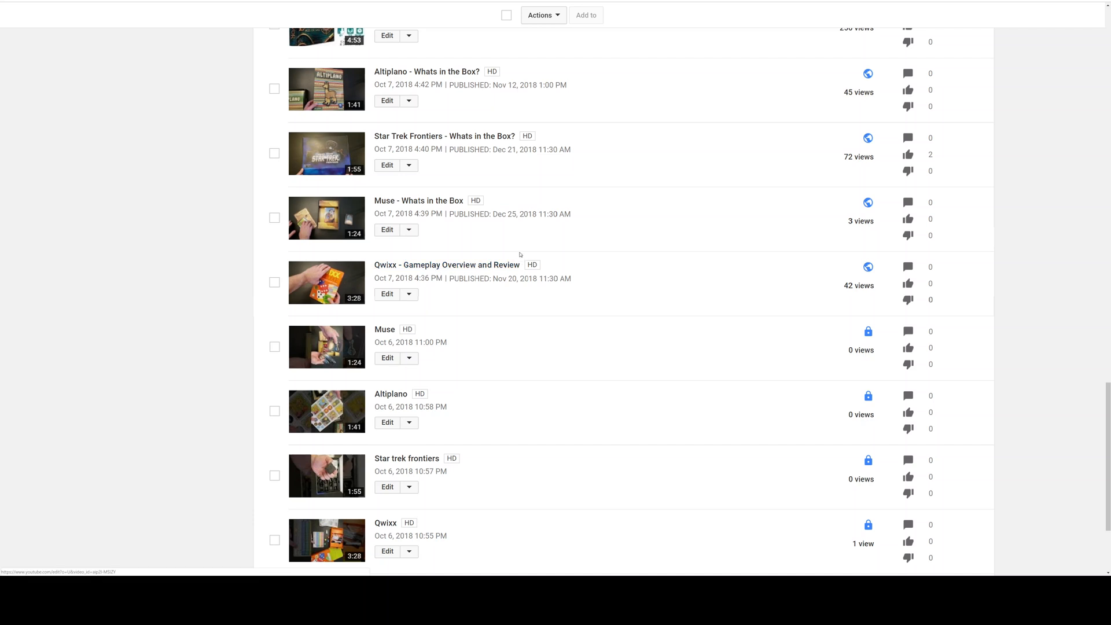
mouse_move(387, 358)
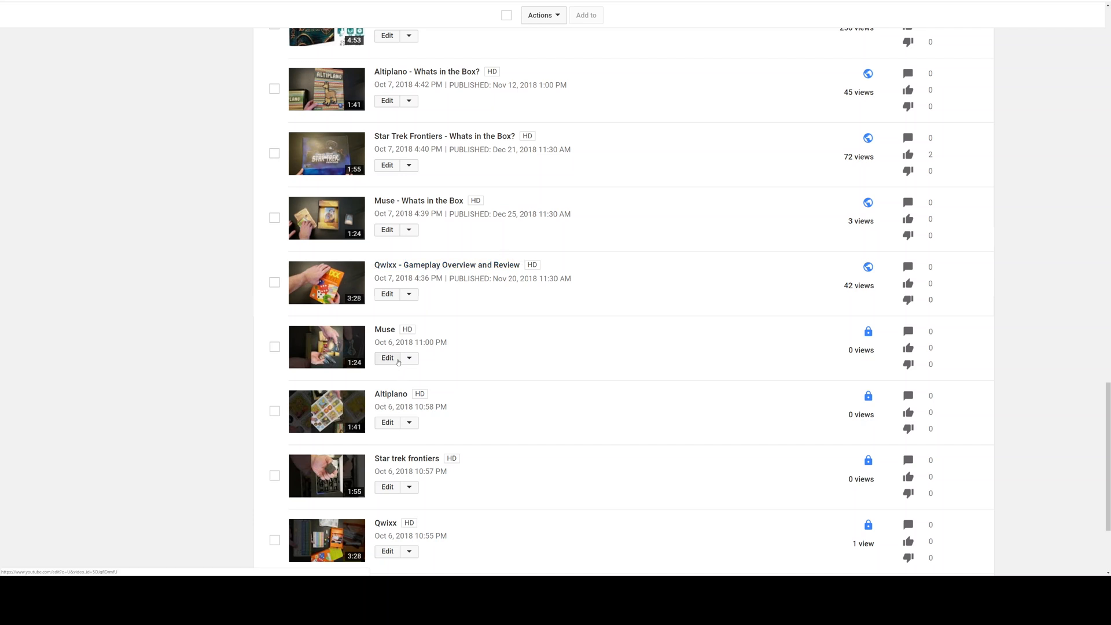
mouse_move(412, 369)
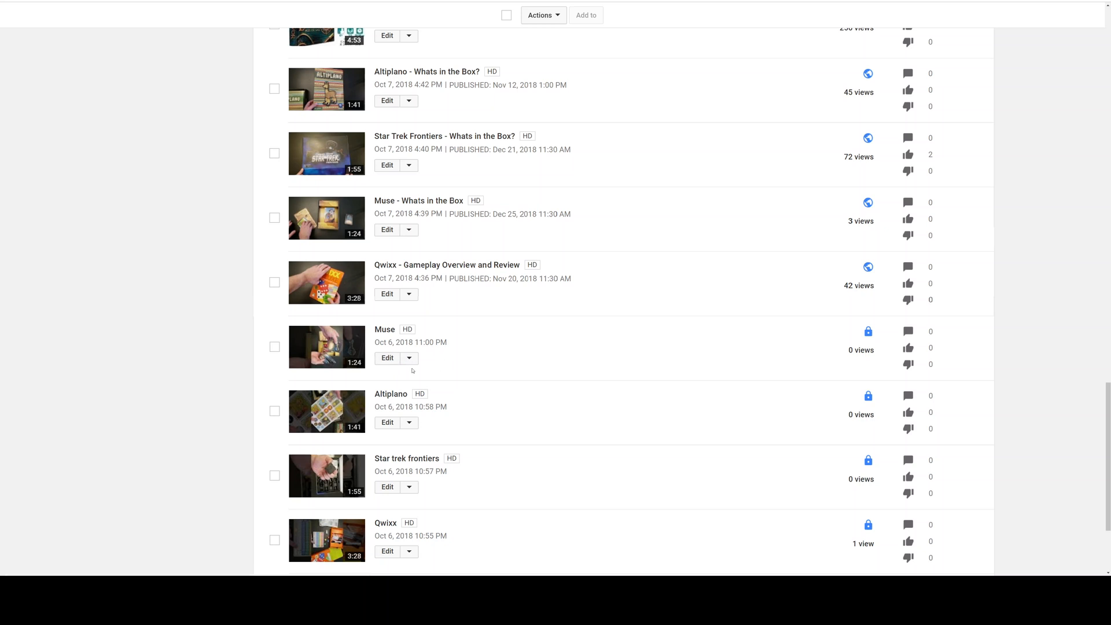
mouse_move(487, 301)
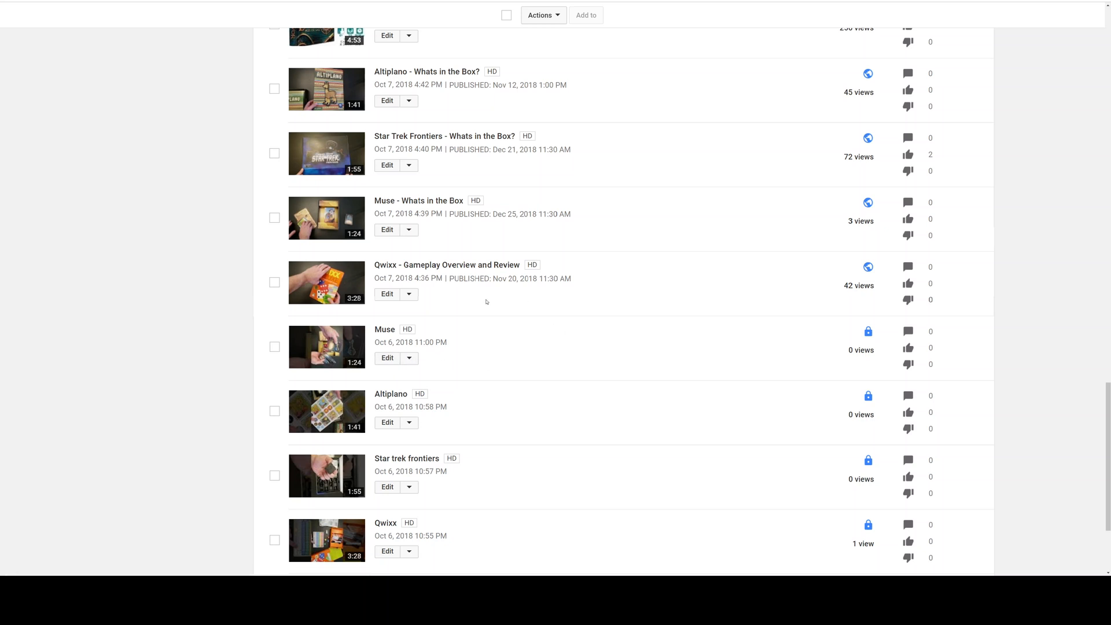
Open the private Altiplano video's Enhancements editor and pause its sideways preview
scroll("down", 3)
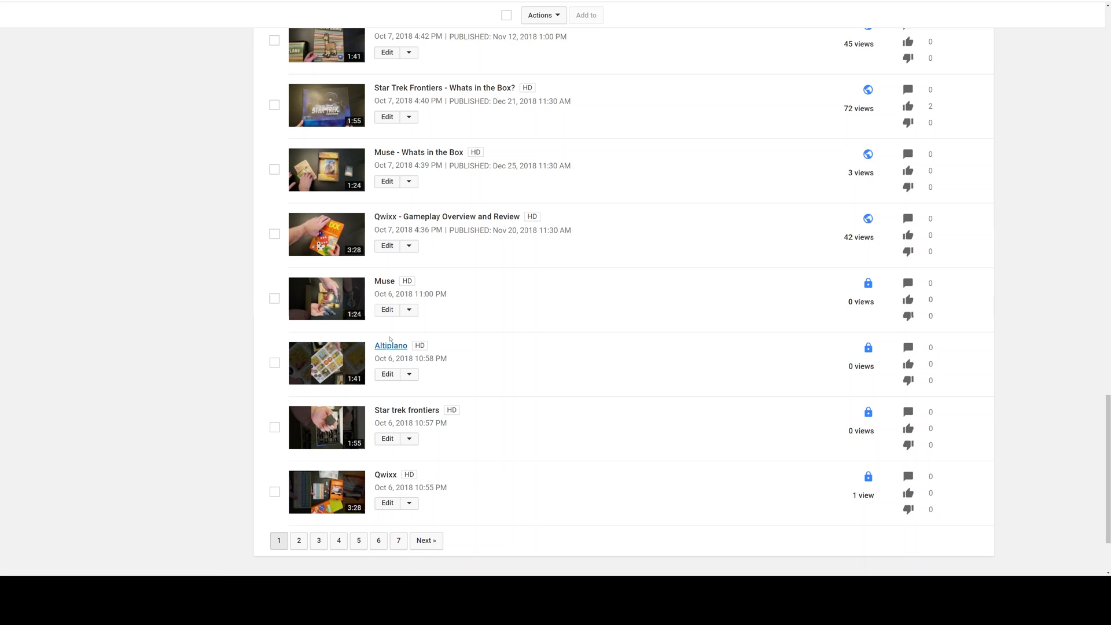
mouse_move(387, 370)
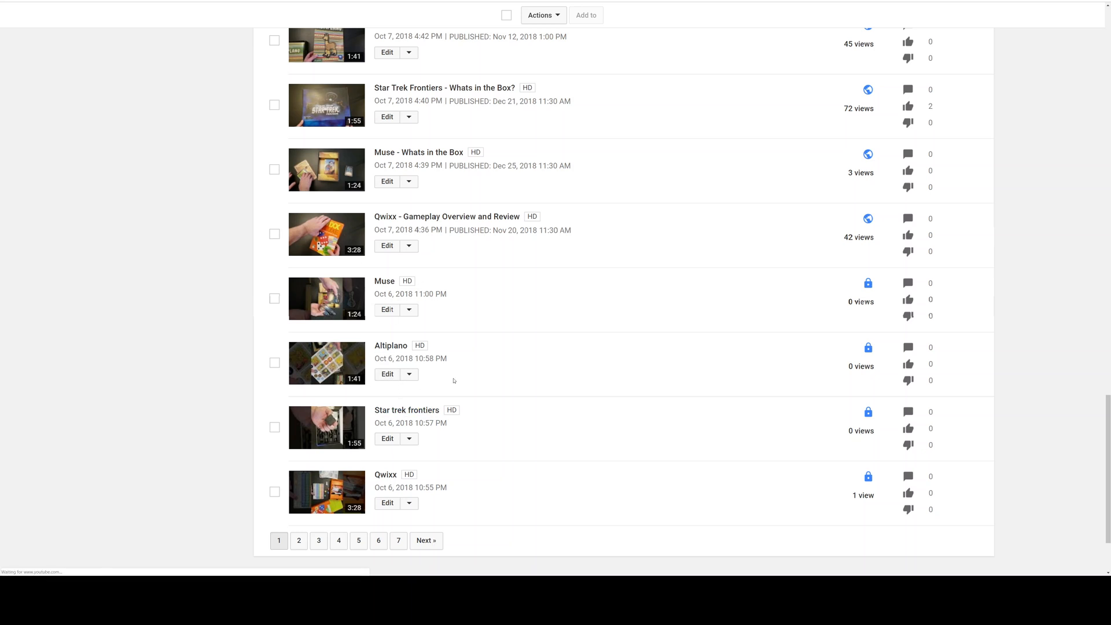
mouse_move(520, 362)
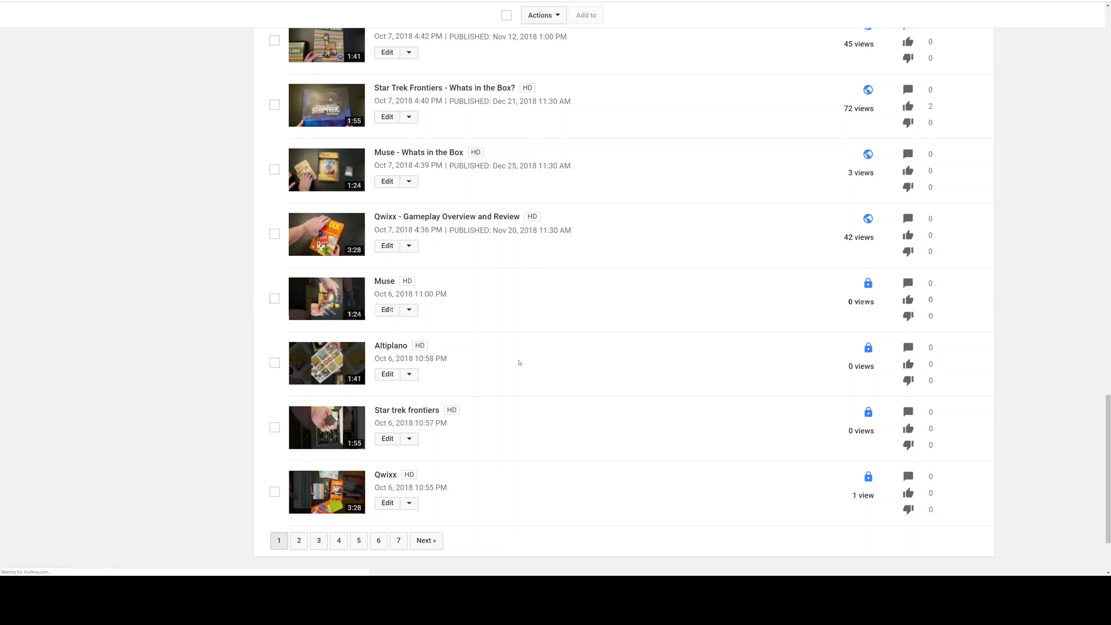
left_click(386, 374)
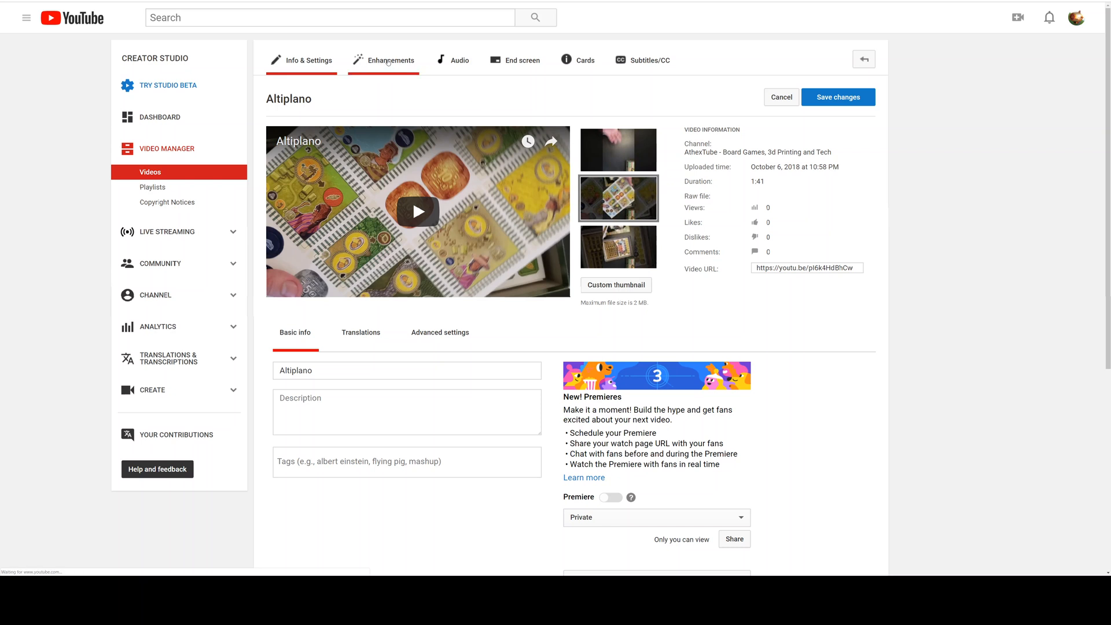
left_click(390, 59)
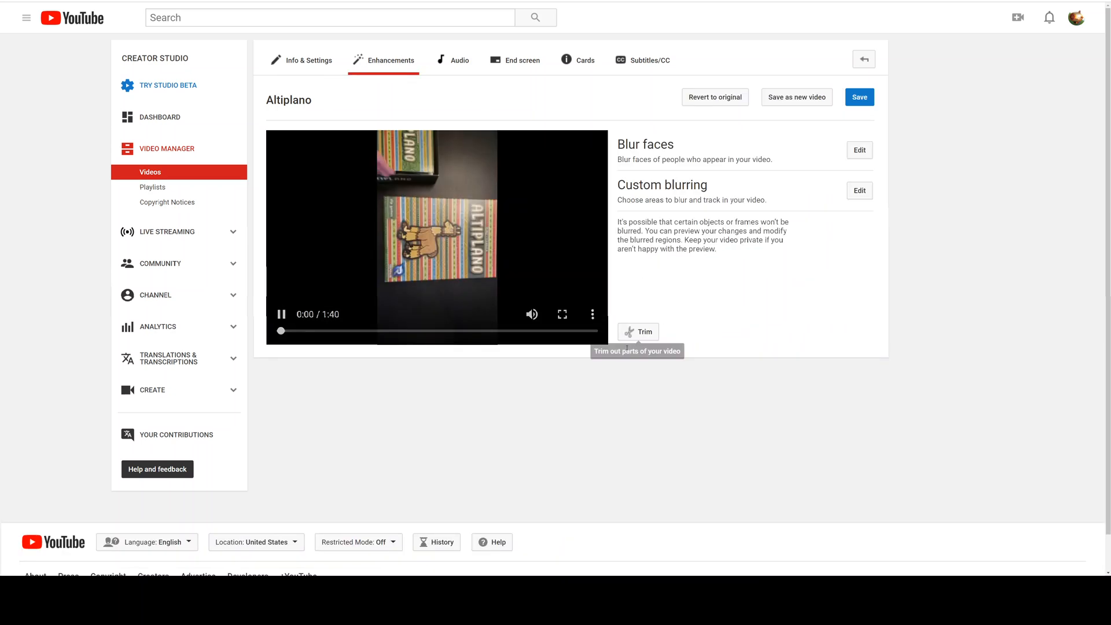
left_click(282, 313)
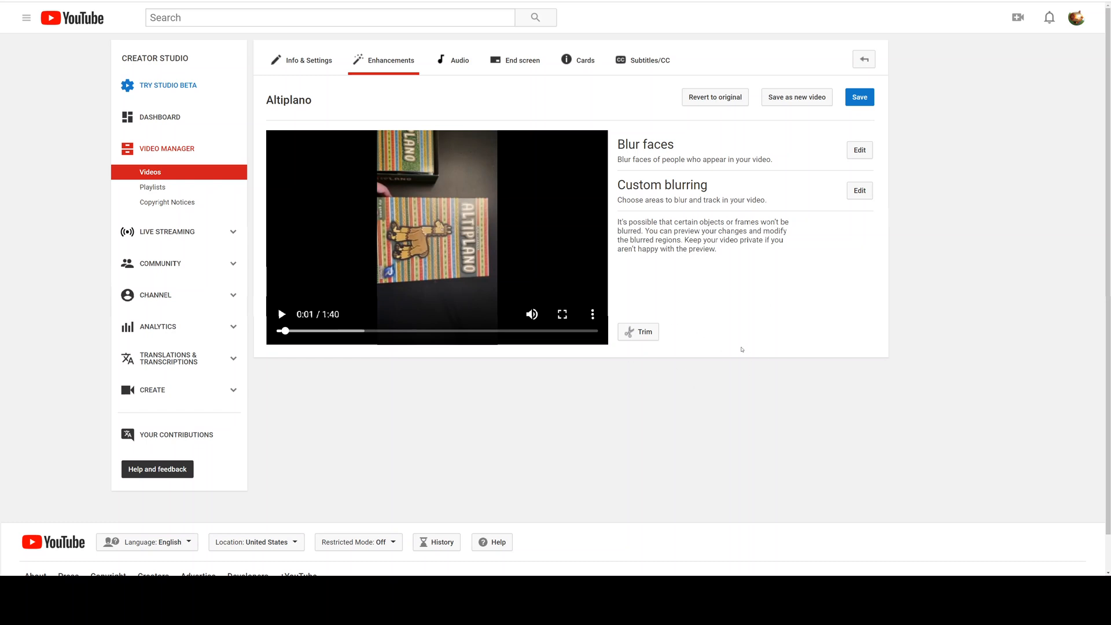
right_click(739, 319)
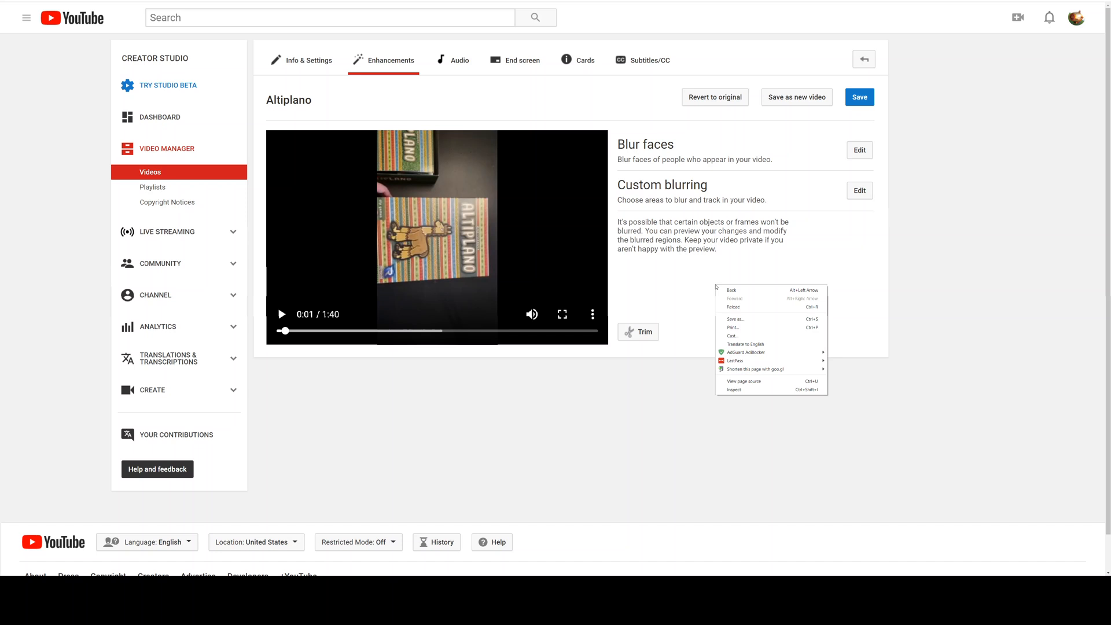
mouse_move(743, 391)
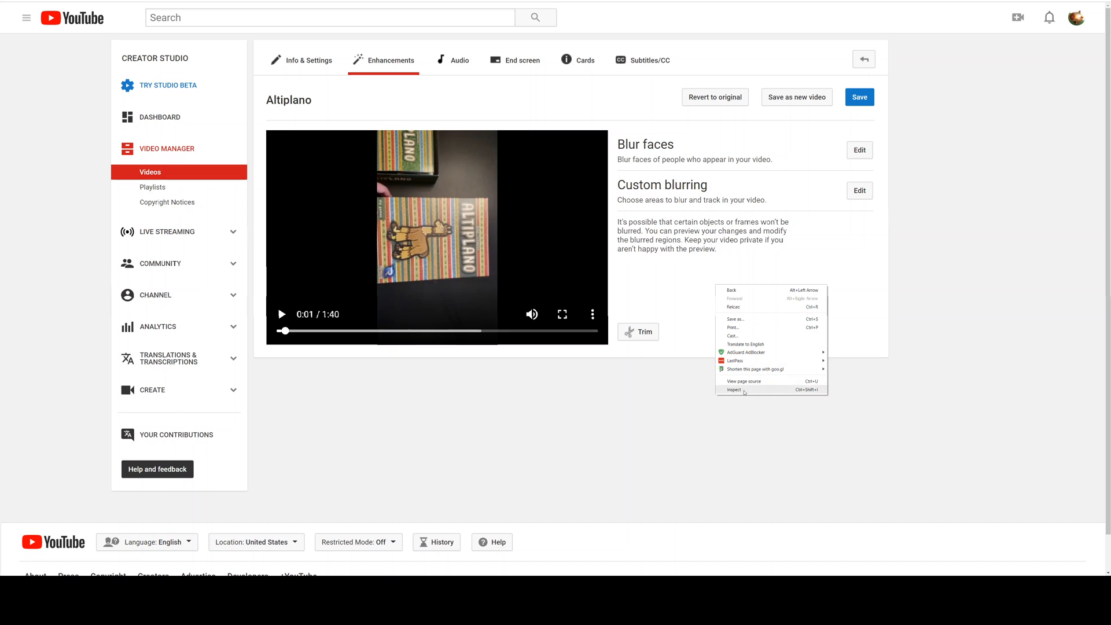
left_click(741, 392)
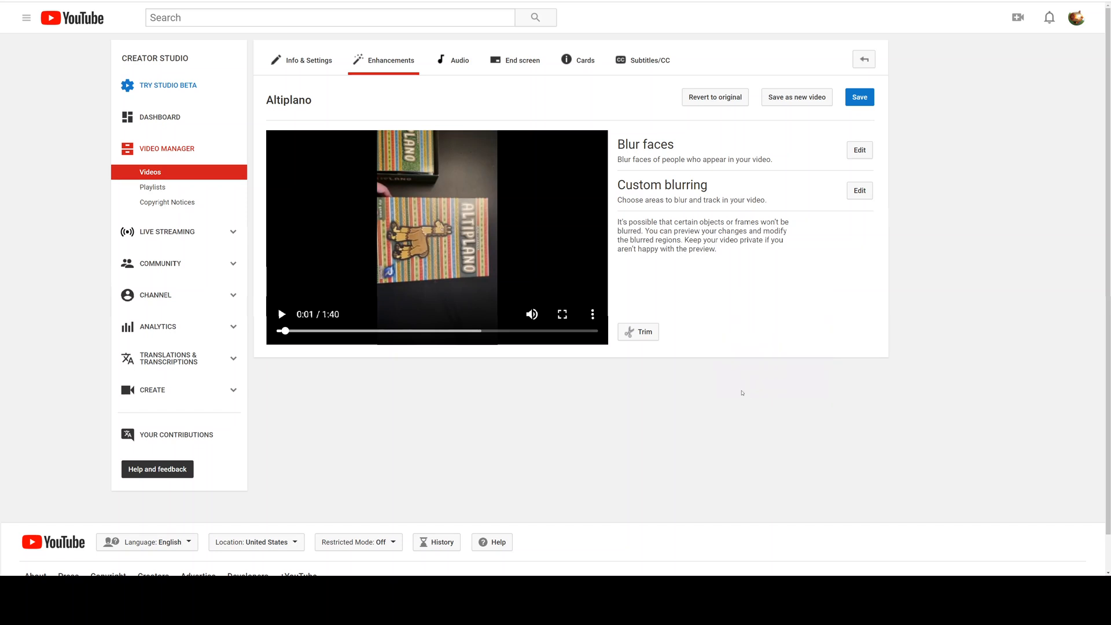
key("F12")
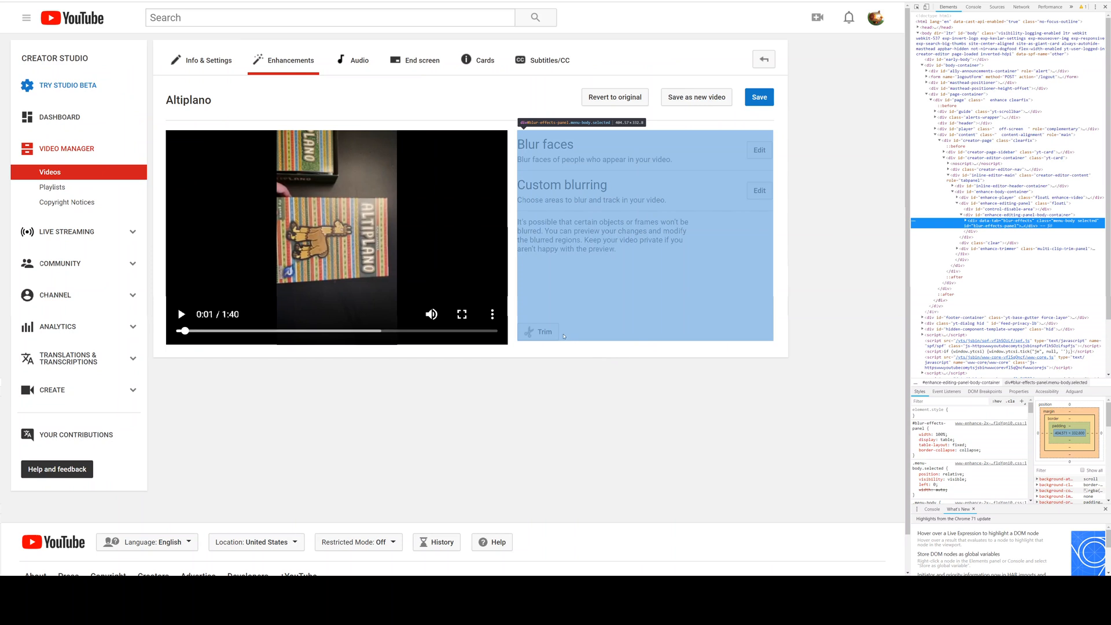
left_click(538, 332)
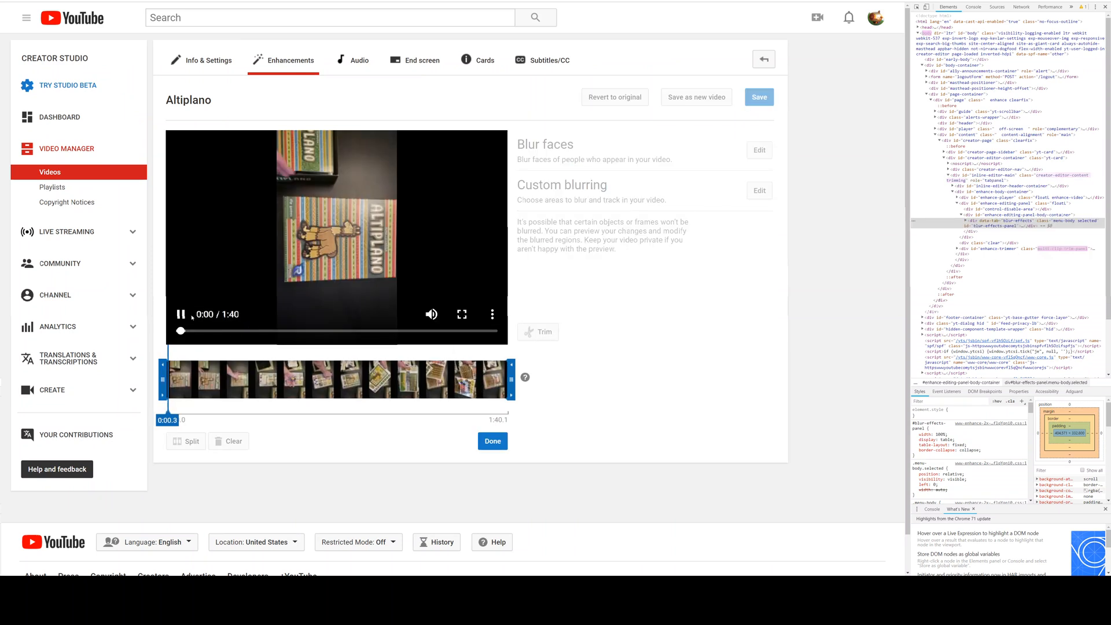
left_click(182, 314)
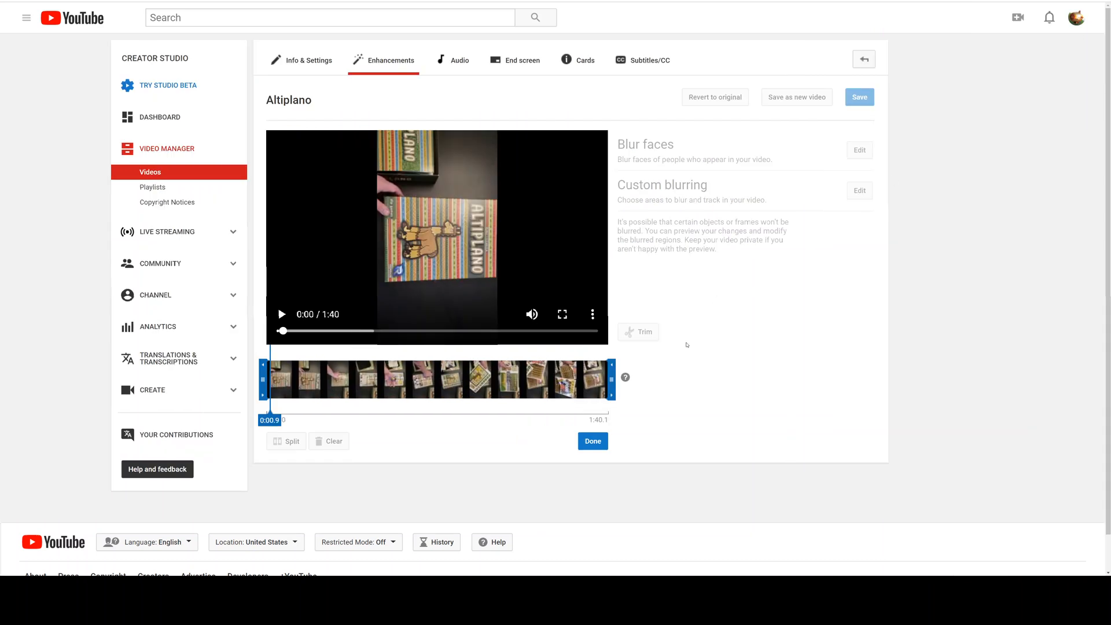
left_click(592, 441)
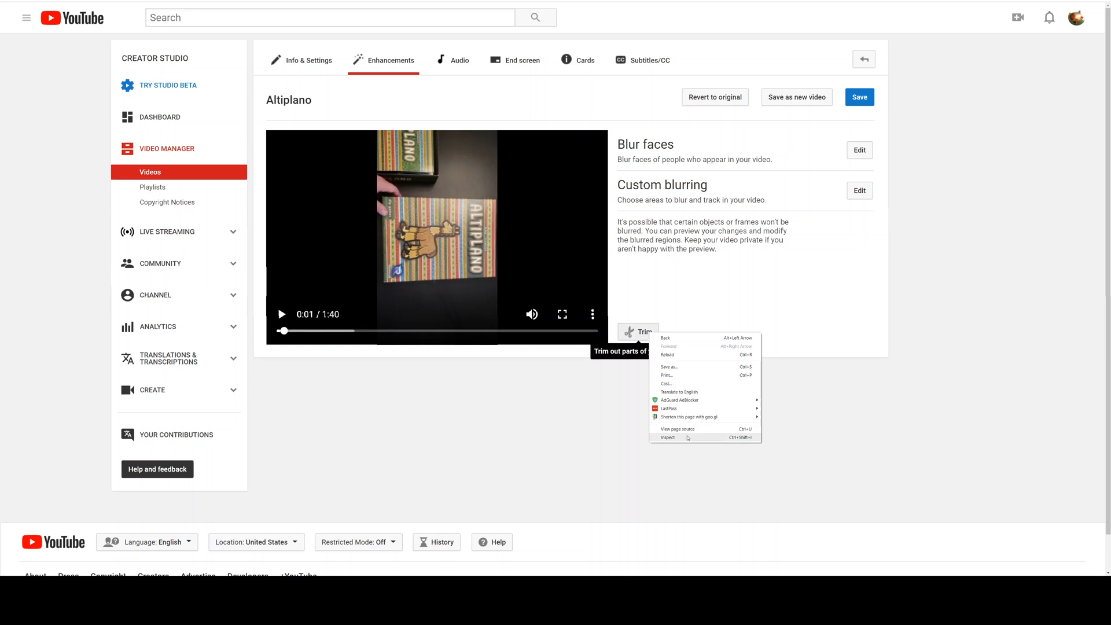
Inspect the Trim button's markup and scroll to the hidden enhance-rotate div below it
left_click(667, 438)
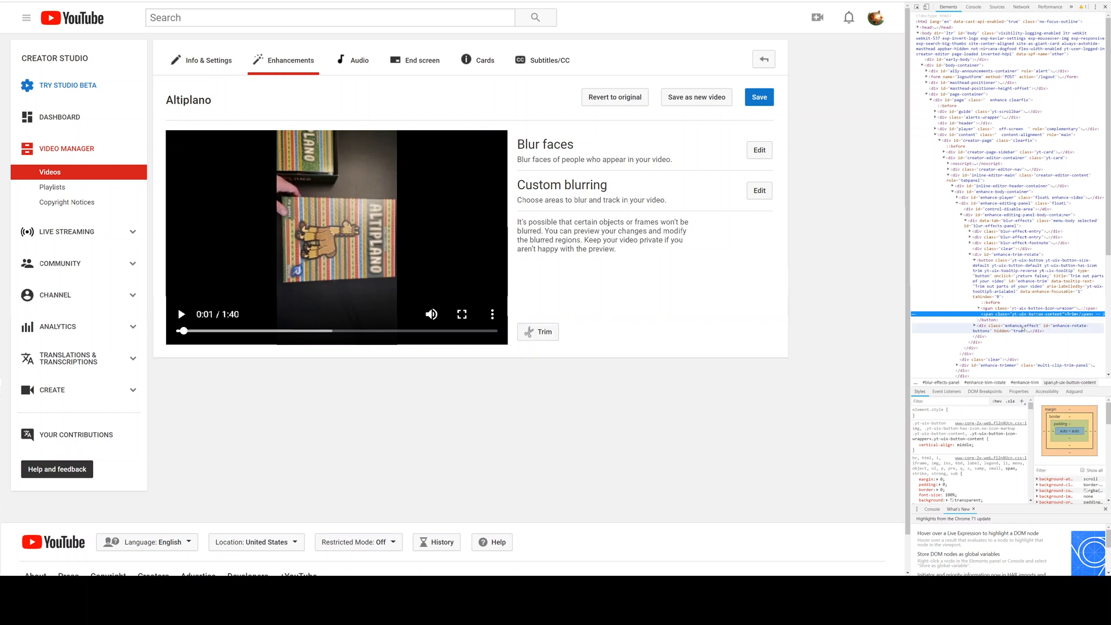
mouse_move(527, 331)
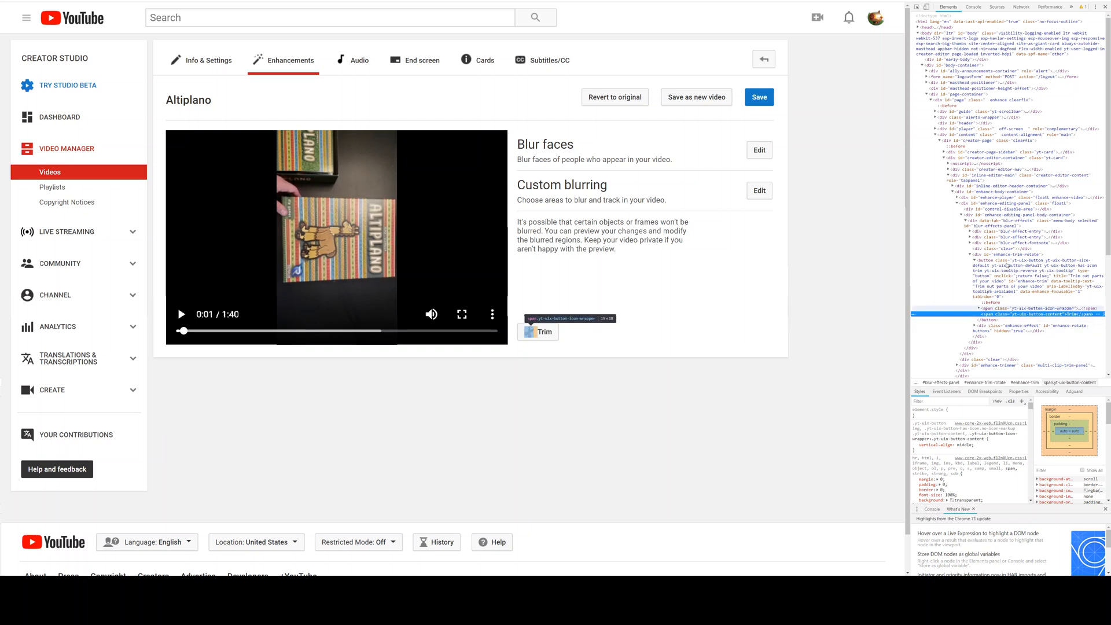
left_click(538, 332)
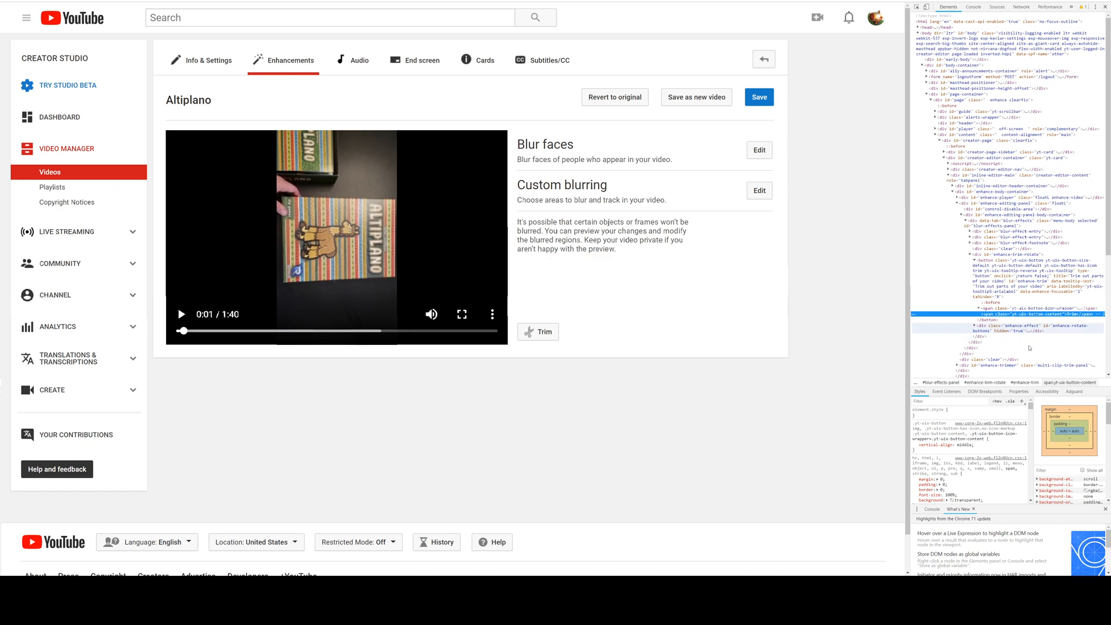
scroll("down", 3)
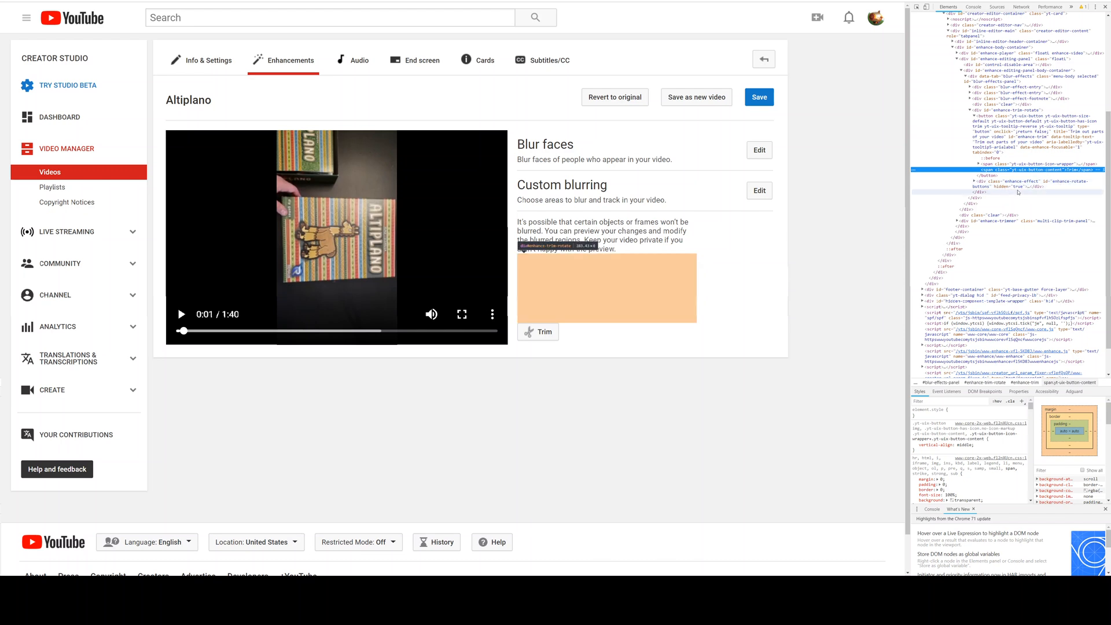
Delete the enhance-rotate div's hidden attribute so Rotate left/right buttons appear beside Trim
left_click(978, 187)
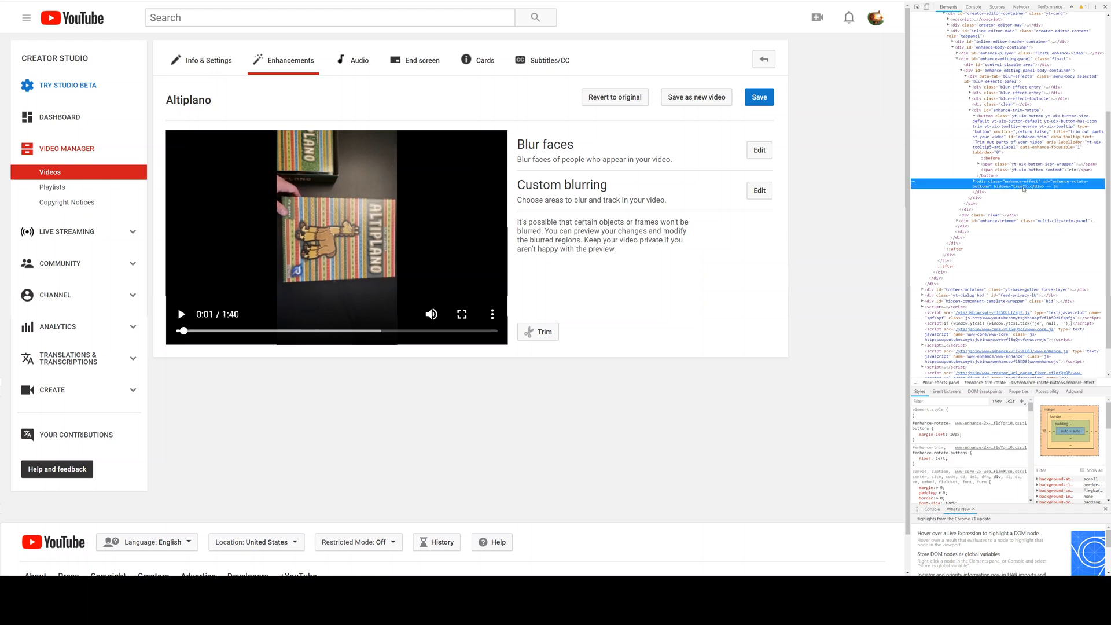
left_click(920, 188)
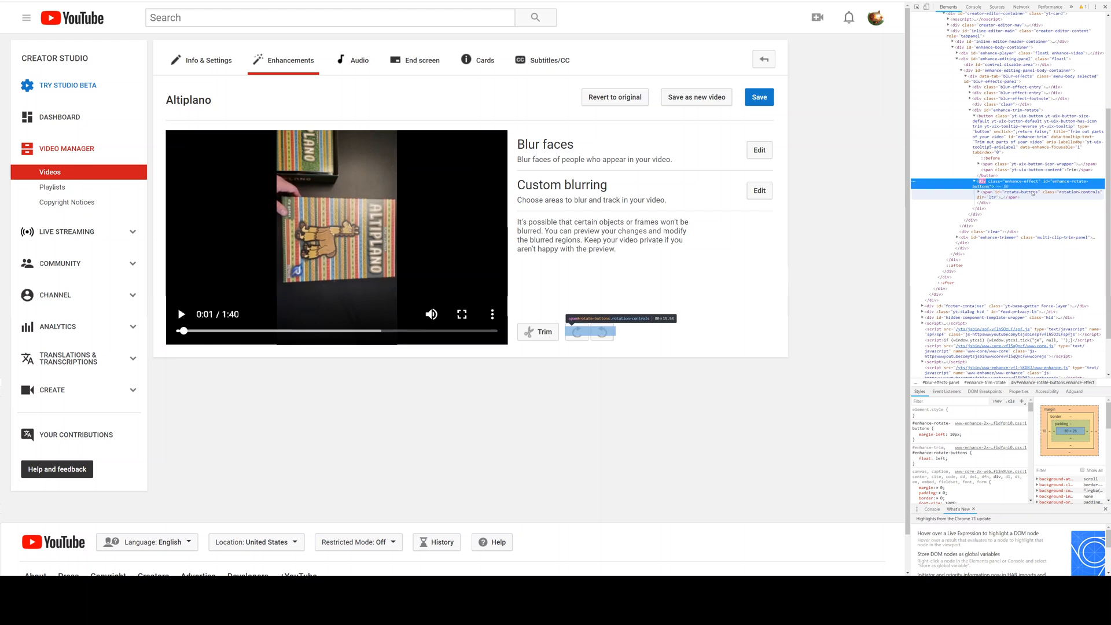
mouse_move(576, 332)
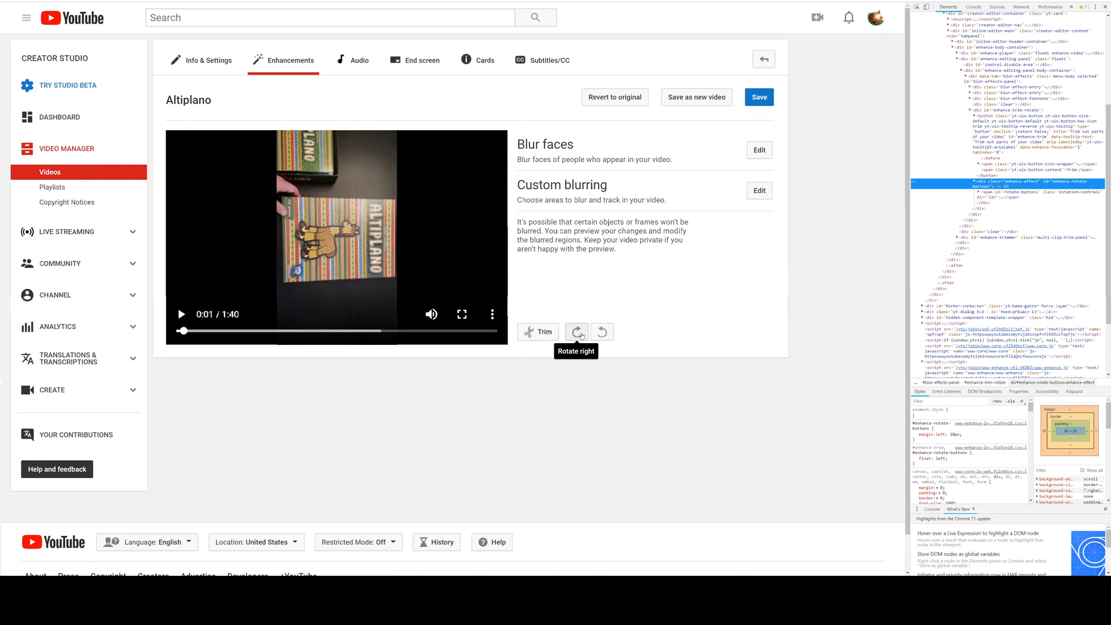
left_click(576, 332)
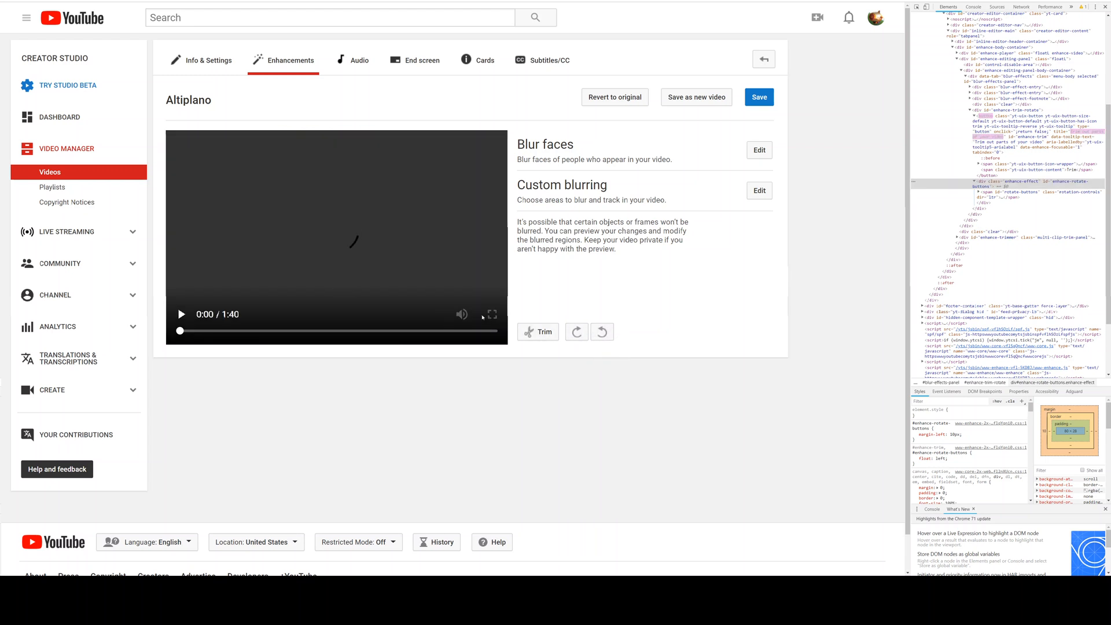
Rotate the Altiplano video a quarter turn right so the preview is upright
left_click(182, 314)
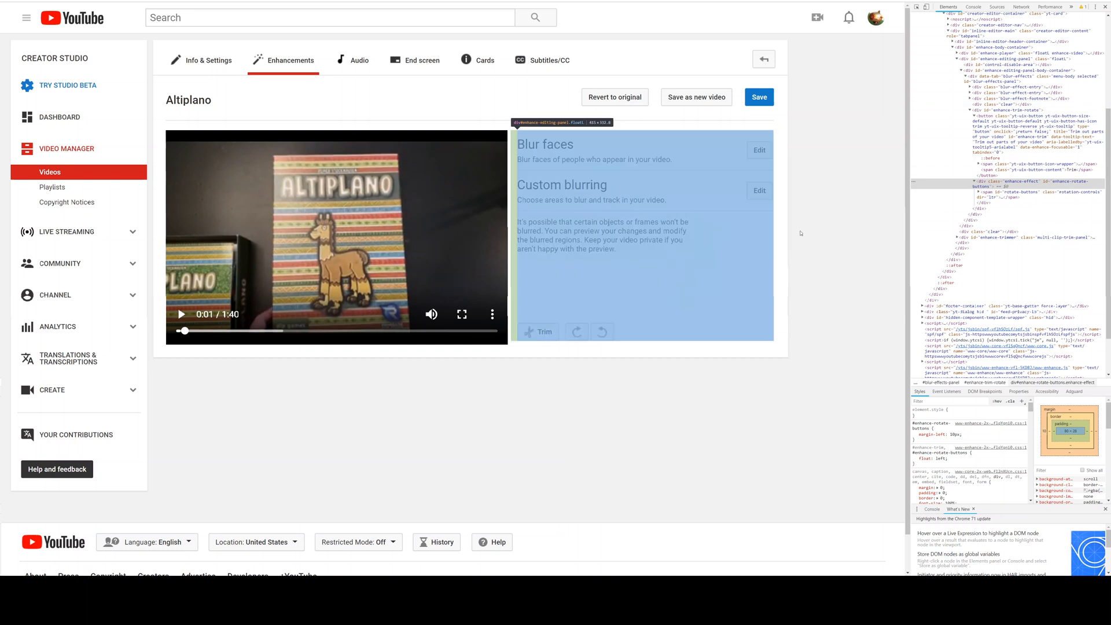
mouse_move(772, 150)
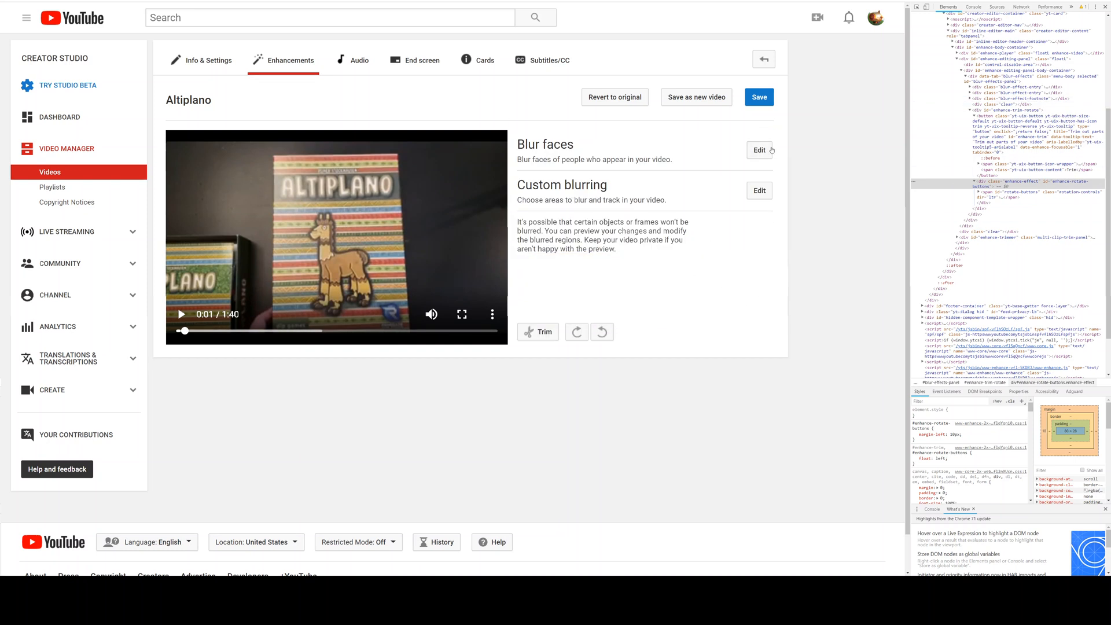
mouse_move(758, 97)
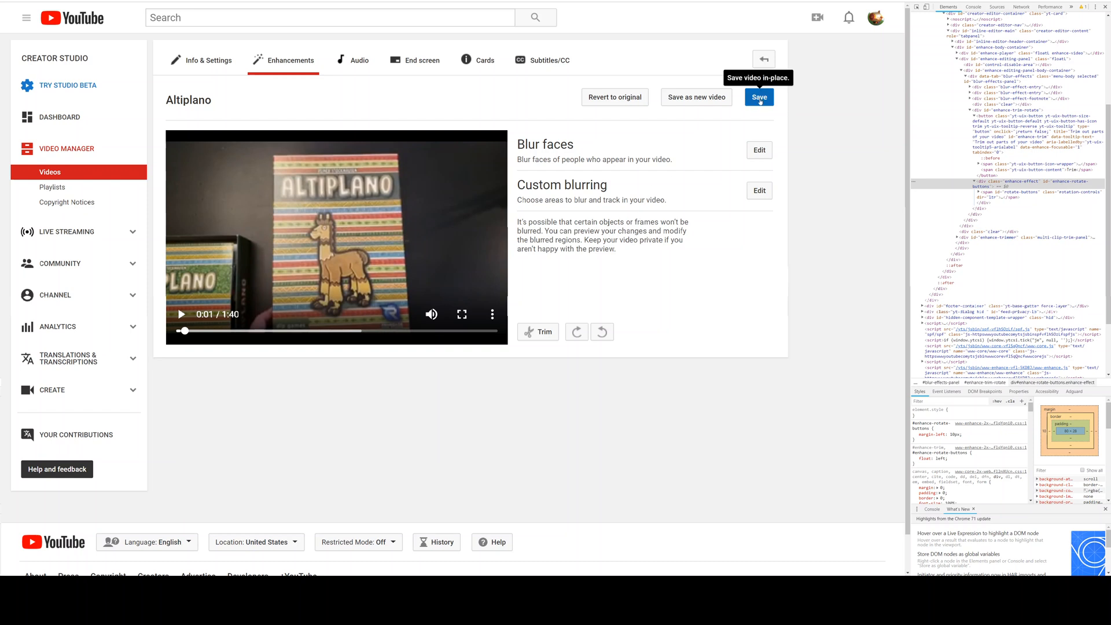
mouse_move(437, 173)
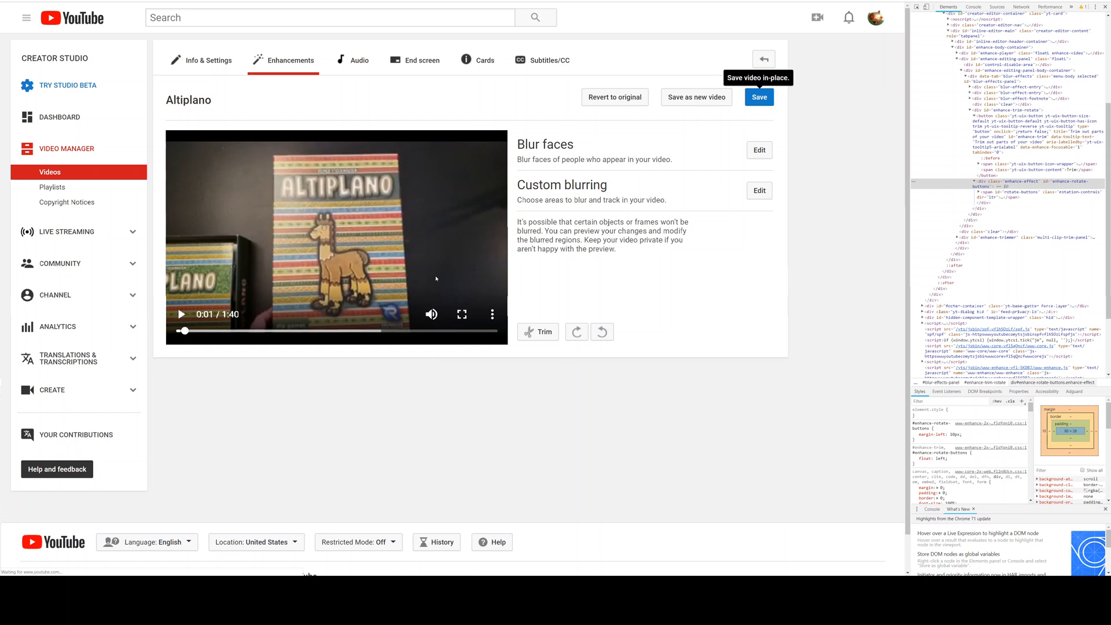
Save the rotated Altiplano video in place and return to the Video Manager list
left_click(759, 97)
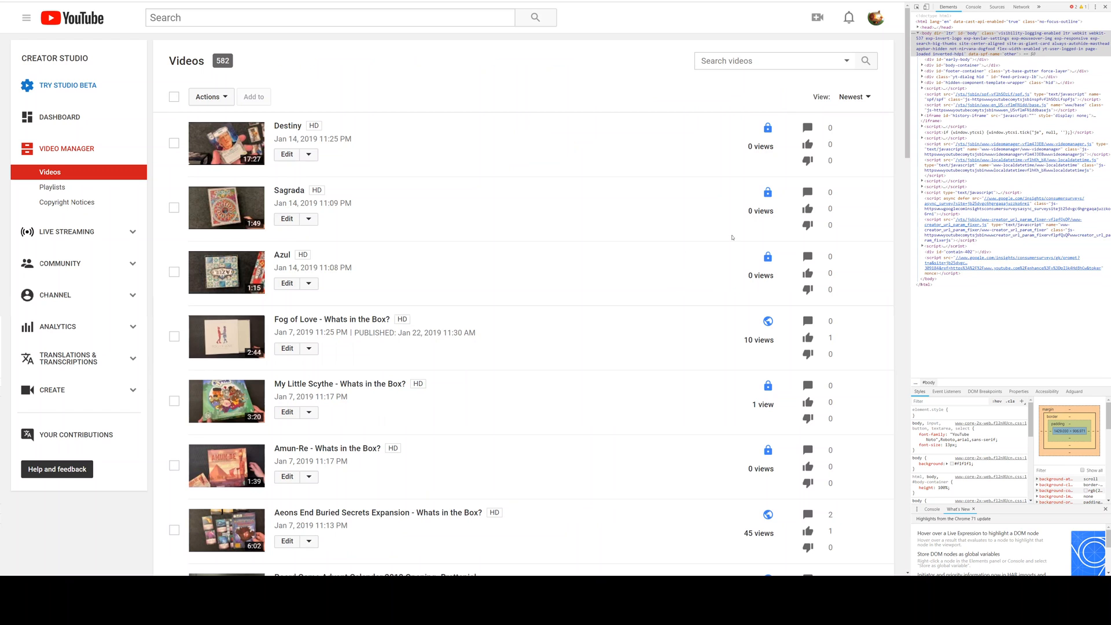
mouse_move(894, 204)
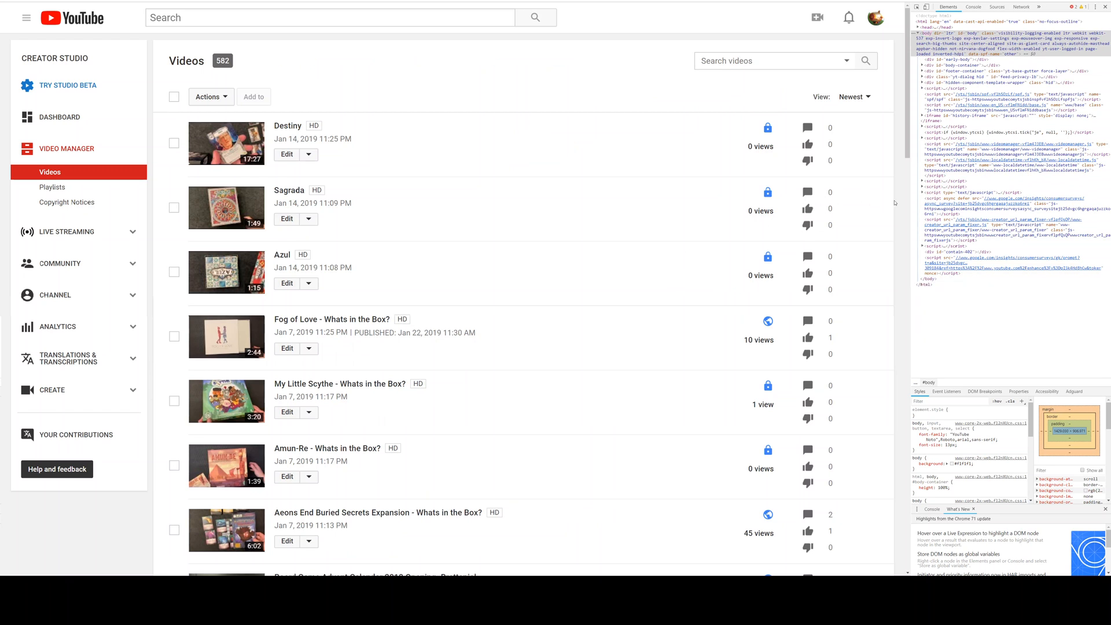